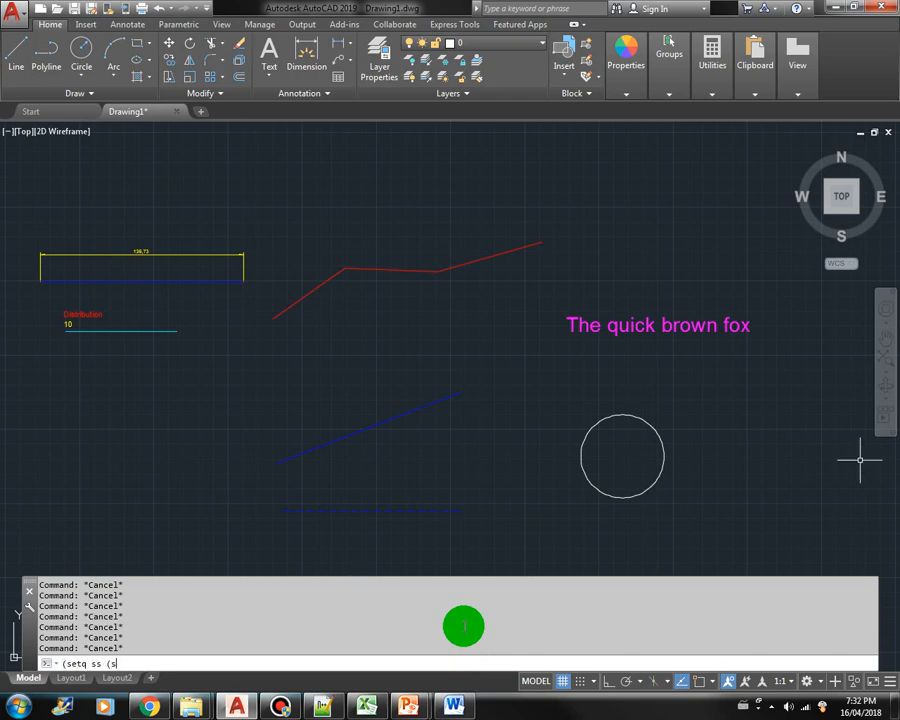
- Create empty selection set ss with (ssadd), verify LIST on !ss finds 0, and begin a setq entsel expression
type("sadd))")
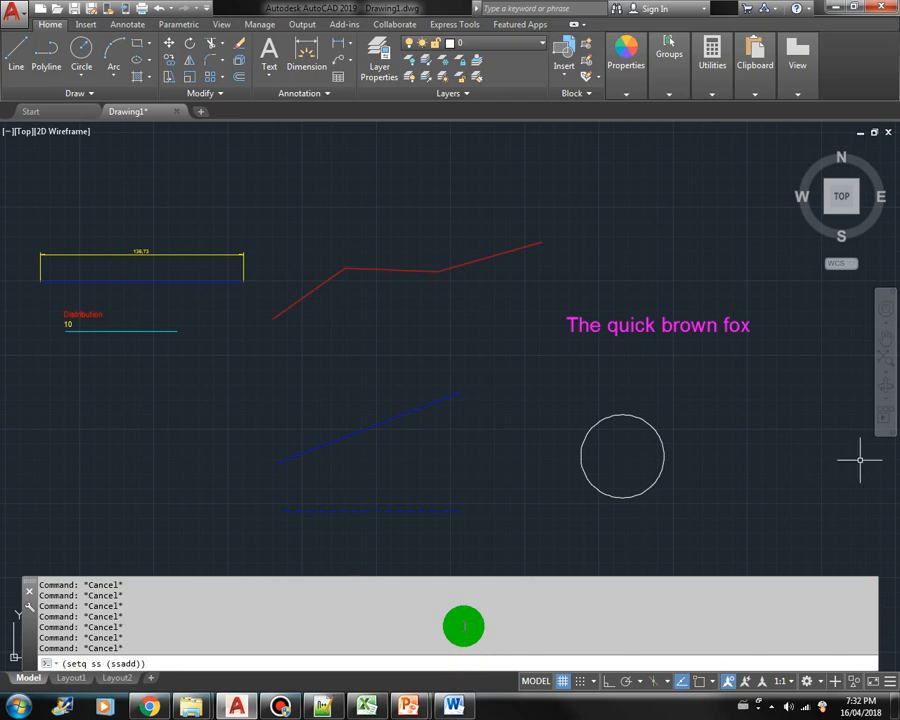
type("list")
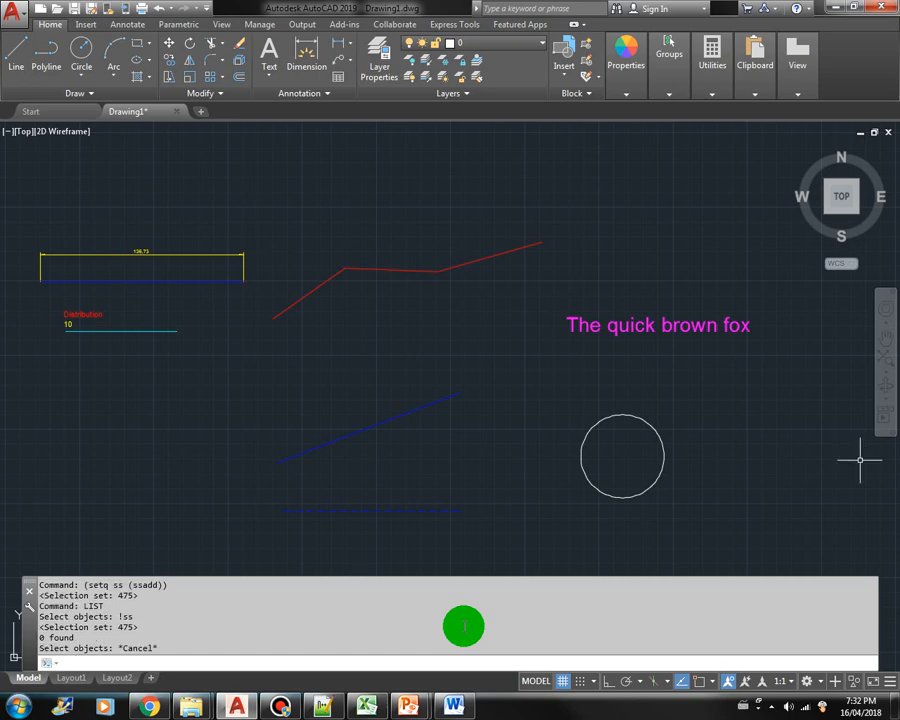
type("(")
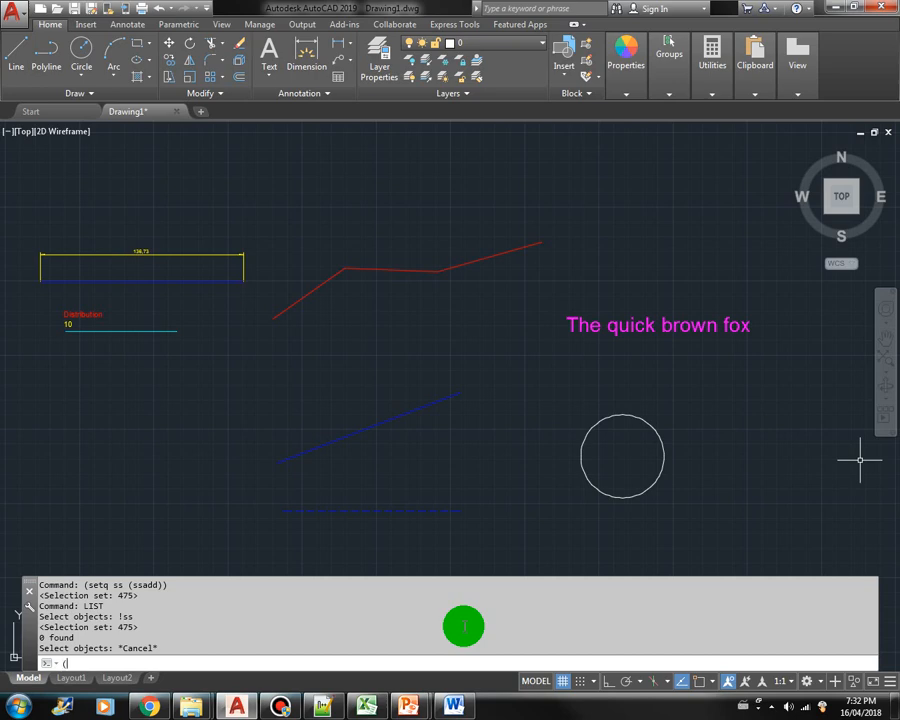
type("setq e1 (car (entsel \"\\nSelect object to be added into the selection set:")
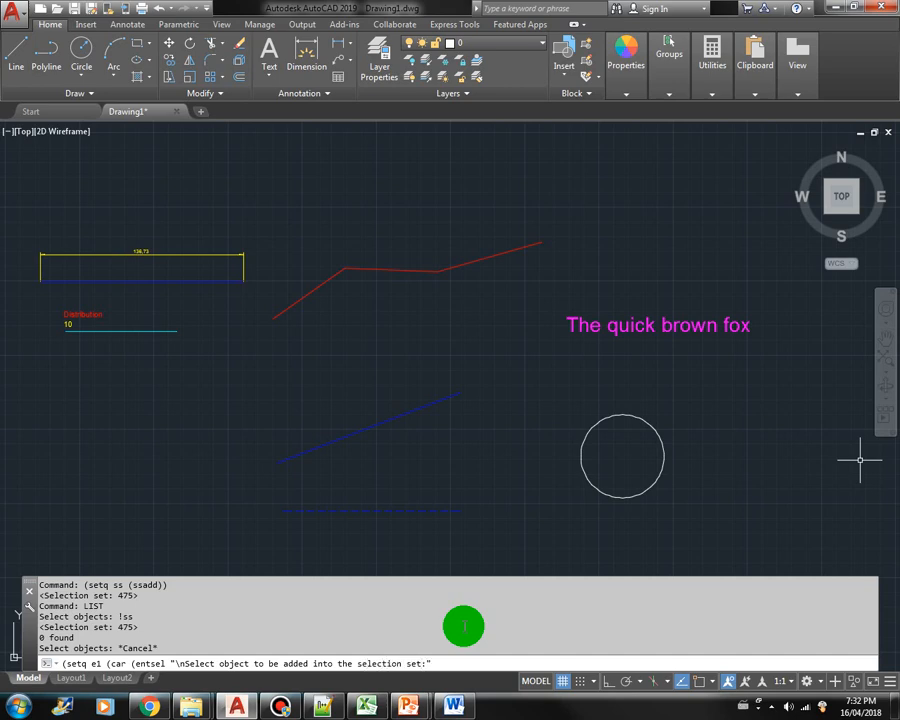
- Pick the circle as e1, add it with (ssadd e1 ss), and LIST ss to report centre, radius and area
key("enter")
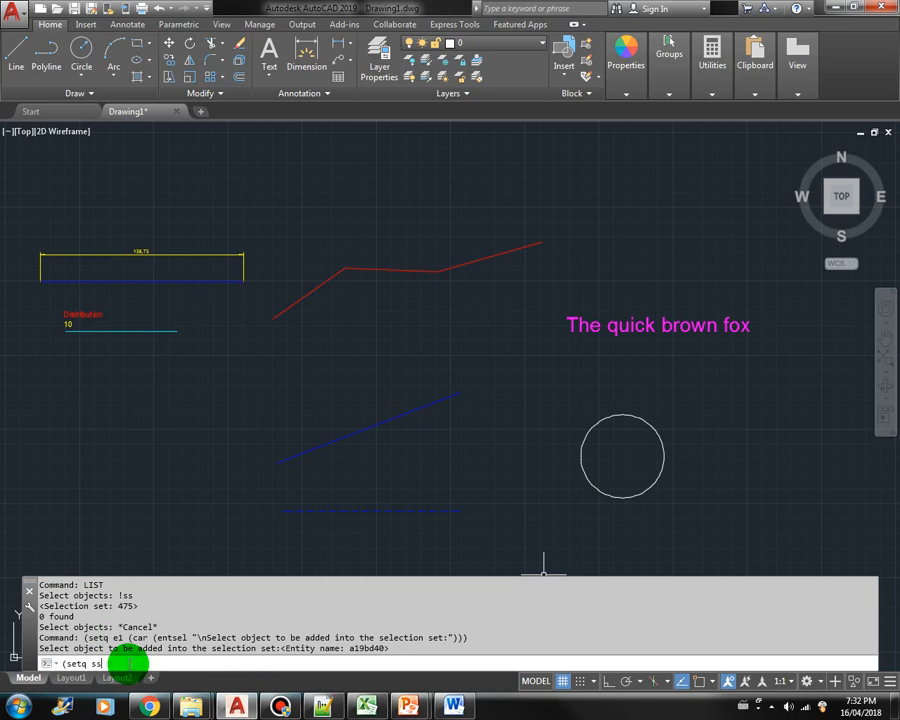
type("(ssadd")
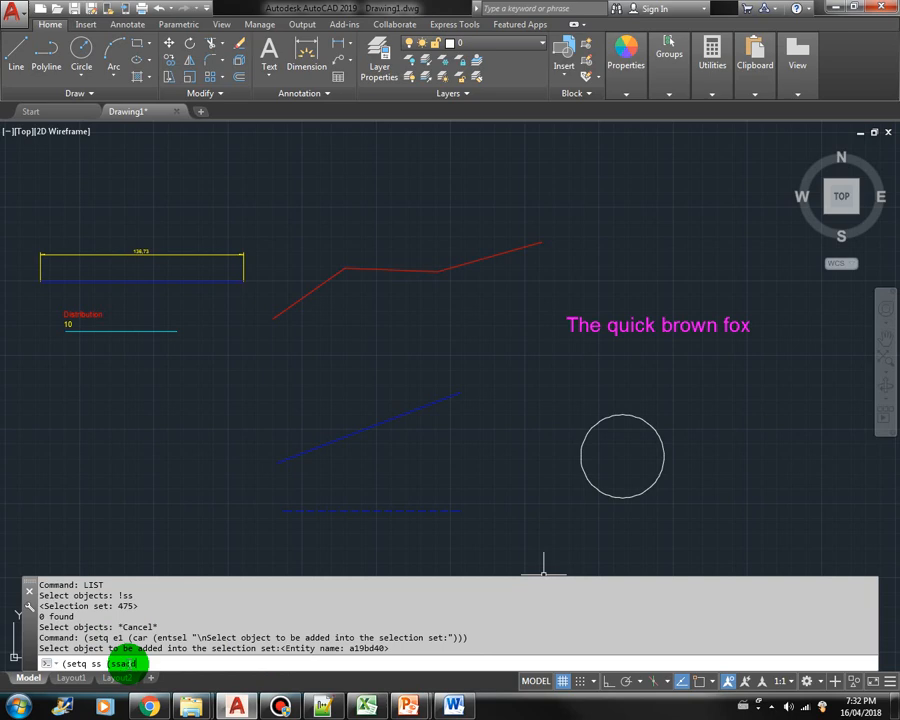
type("e1")
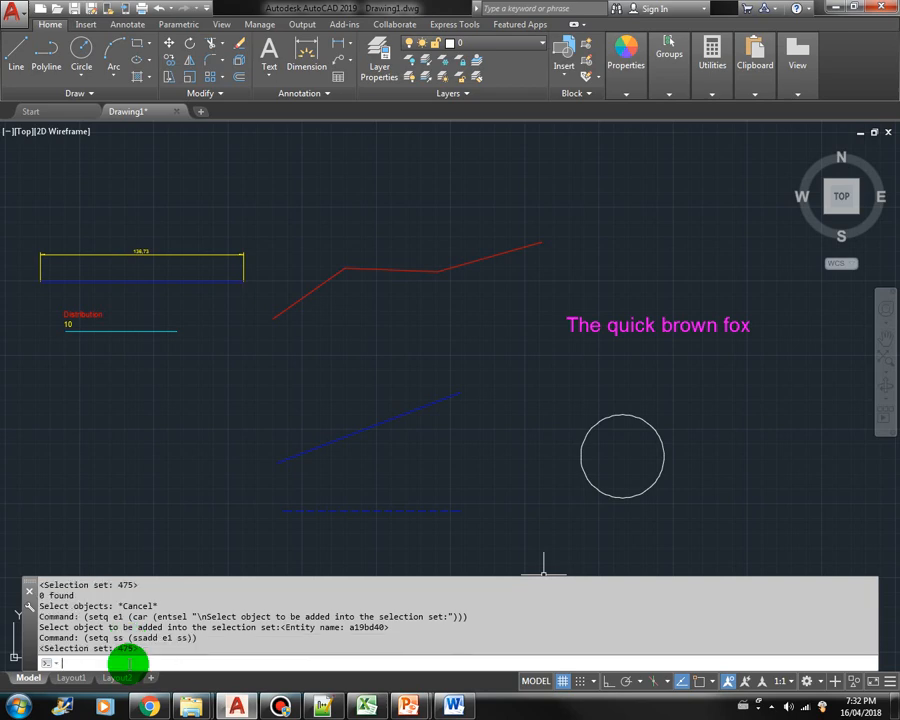
type("LIST Select objects:")
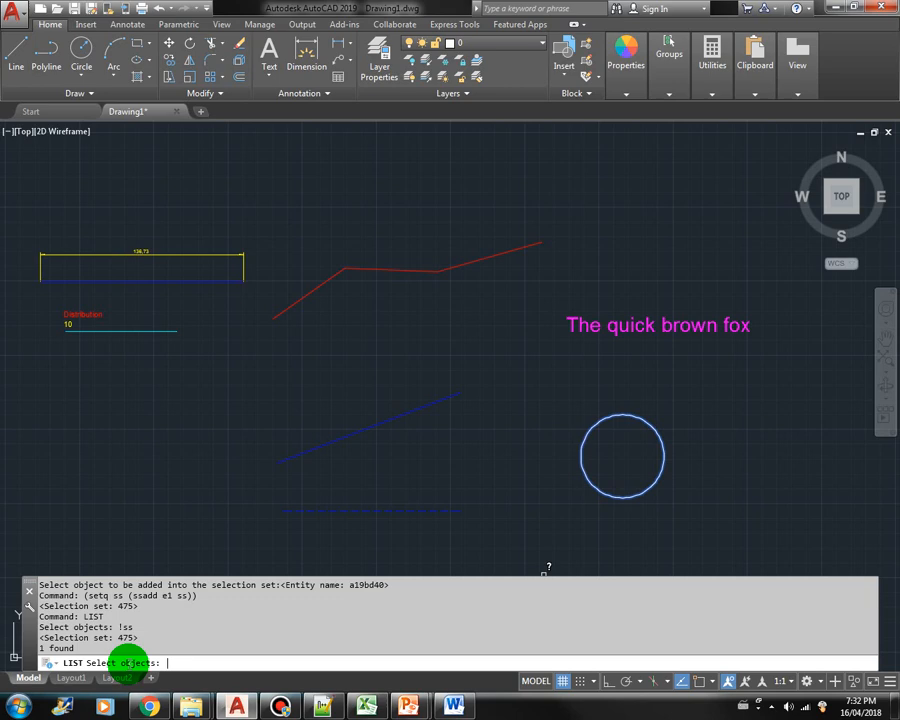
key("enter")
type("(Setq e2 (")
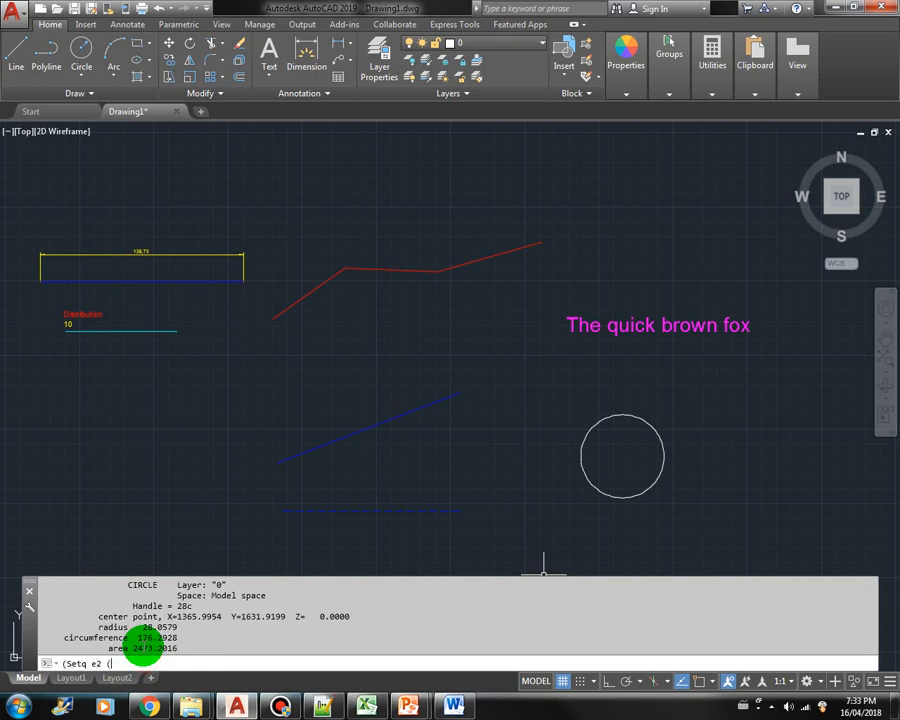
- Pick the text 'The quick brown fox' as e2 via entsel "\nSelect another:", add it to ss, and LIST !ss
type("cat")
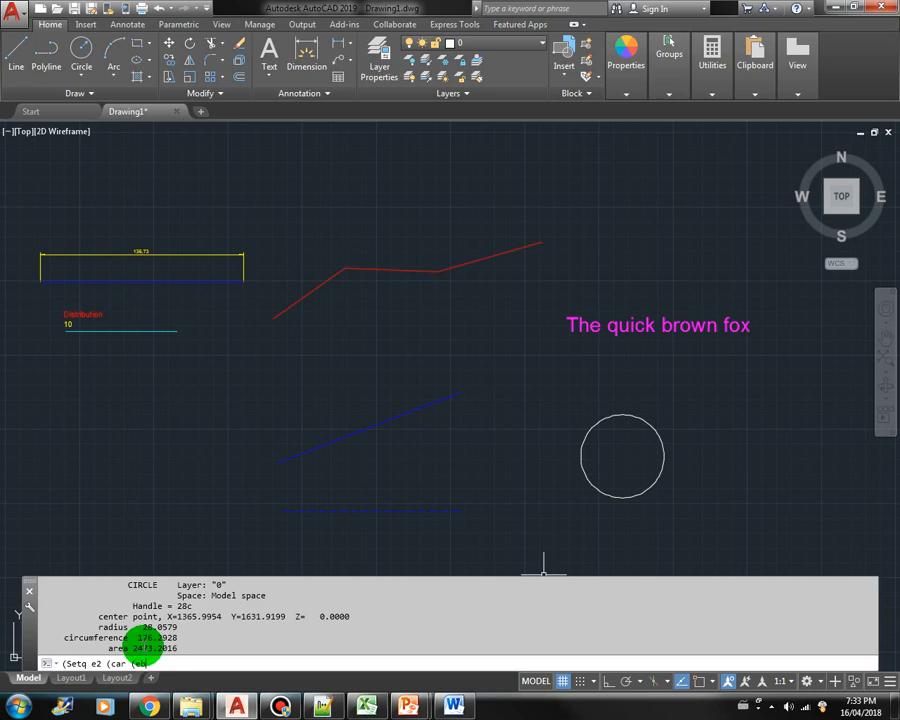
type("entsel")
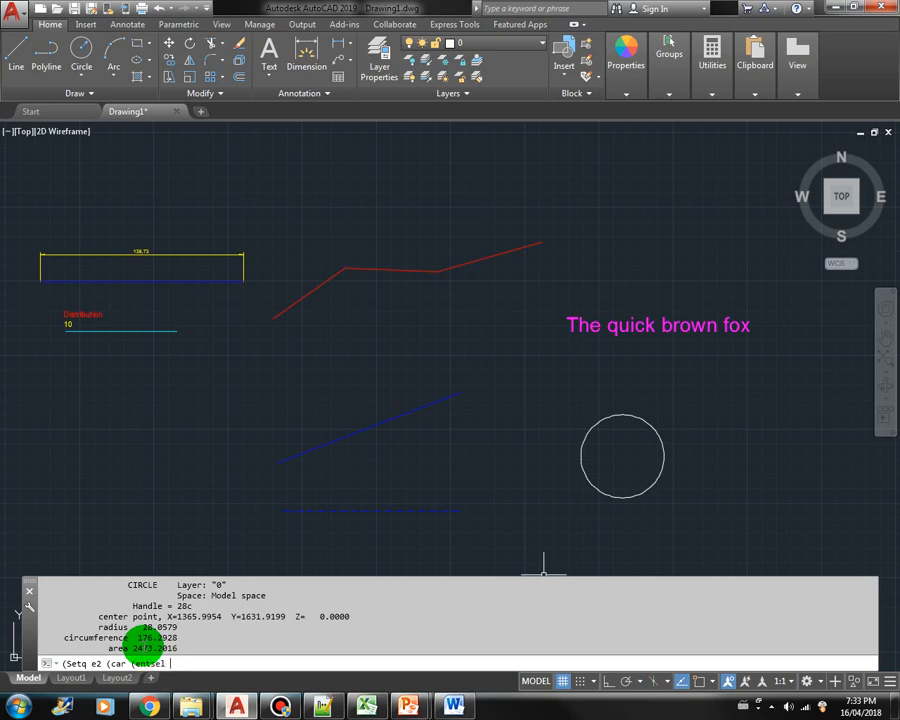
type("\\nSelec")
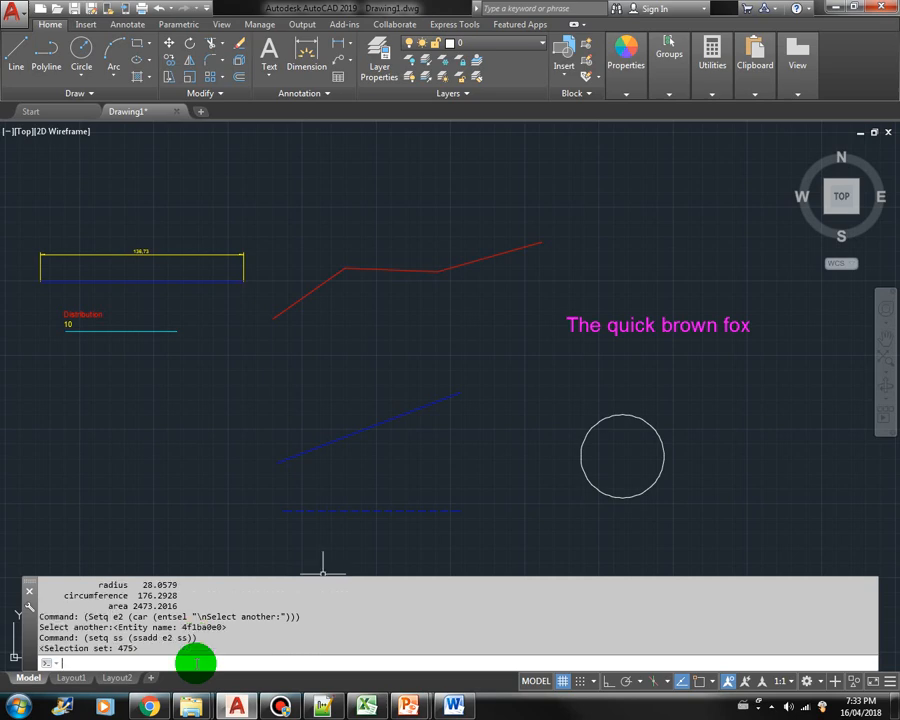
type("LIST Select objects:")
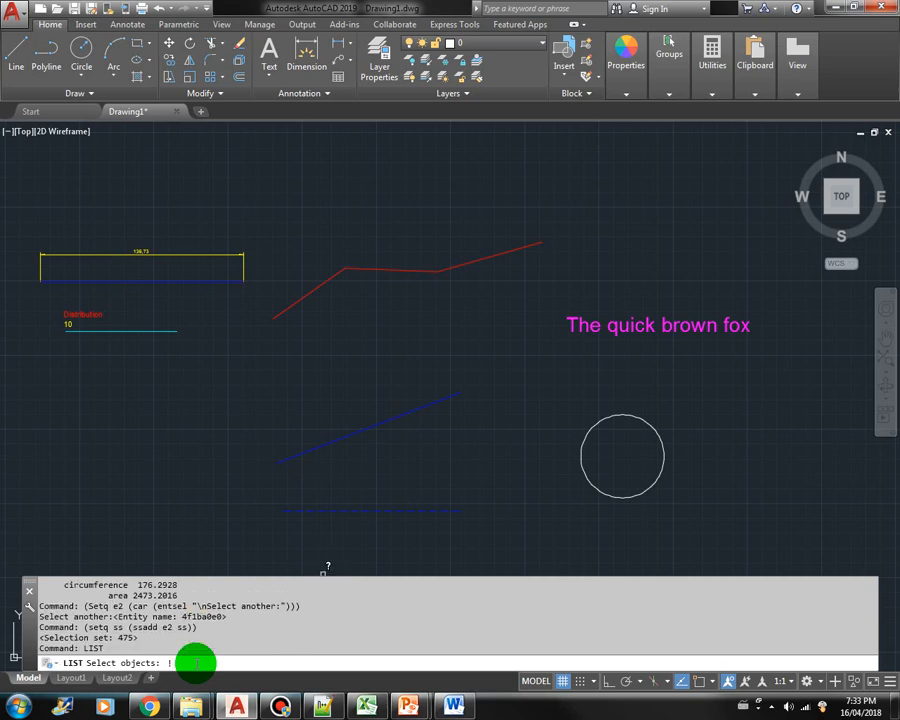
type("!ss")
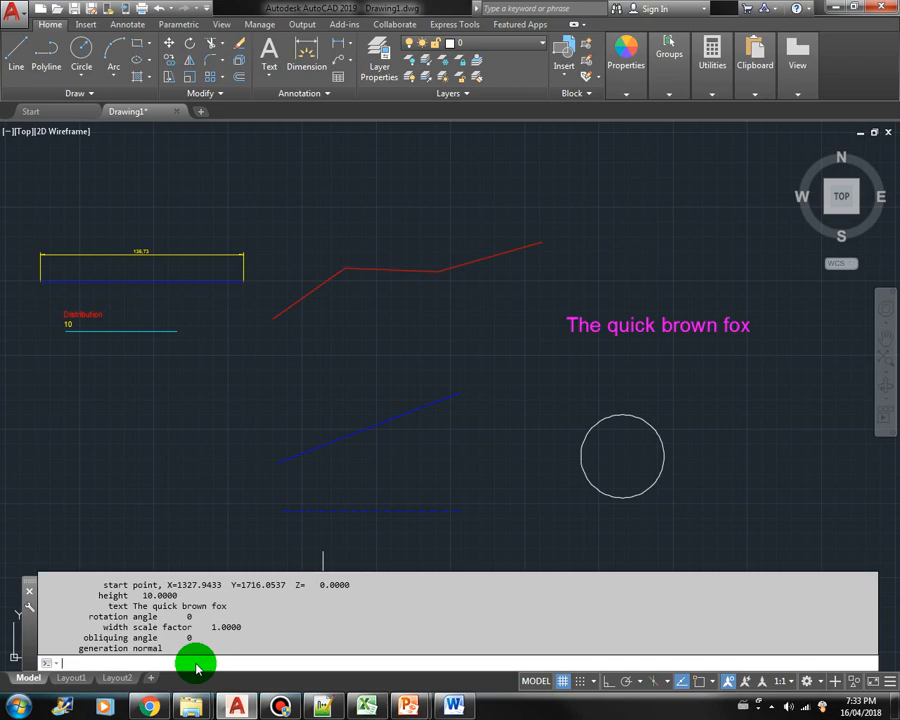
- Add a directly picked object with (setq ss (ssadd (car (entsel)) ss))
type("(setq ss (ss")
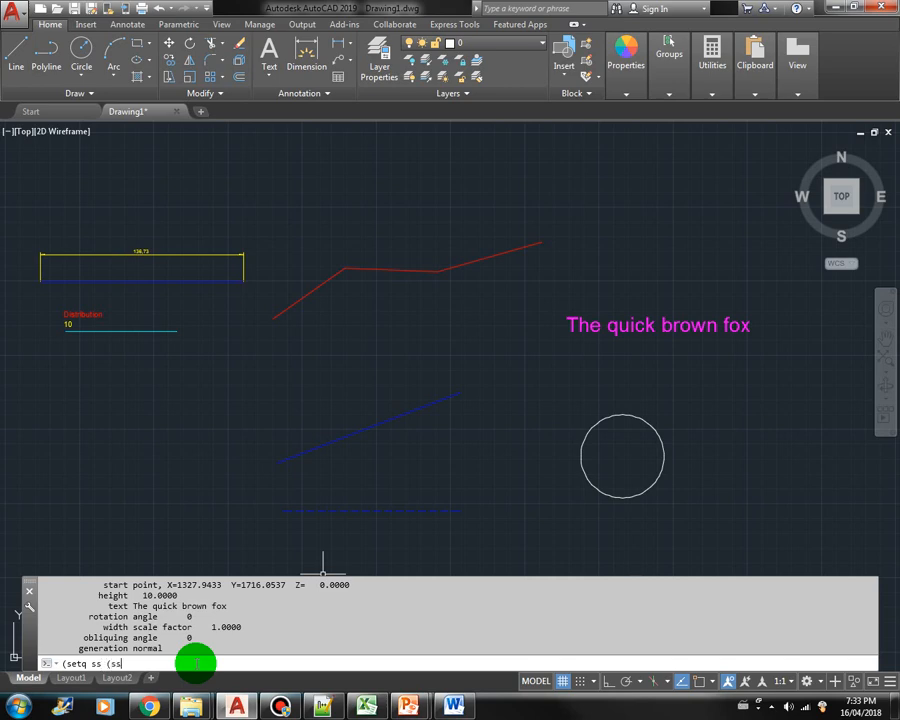
type("add")
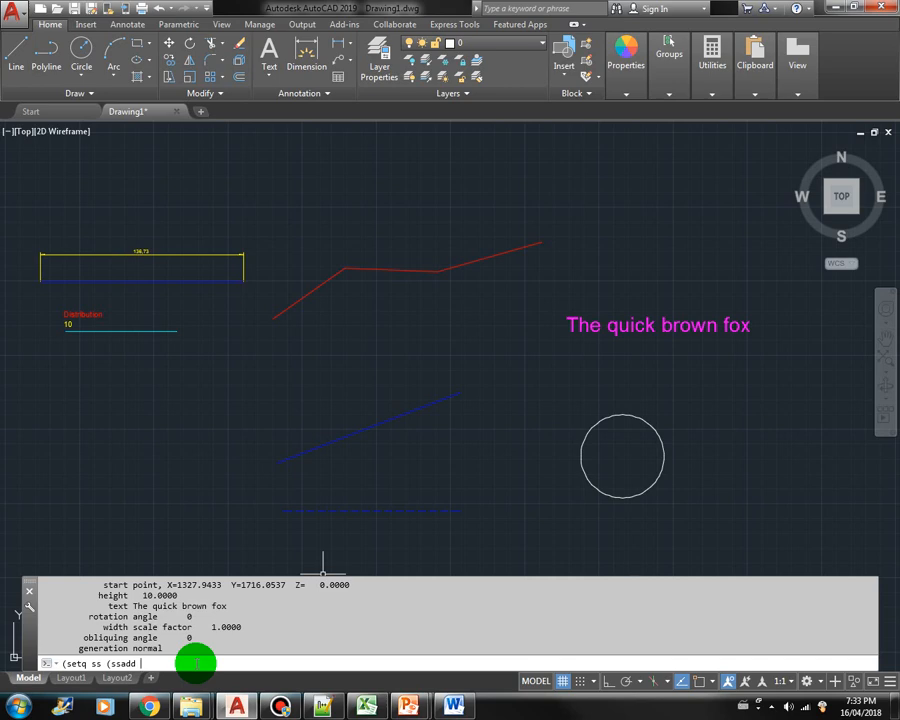
type("(")
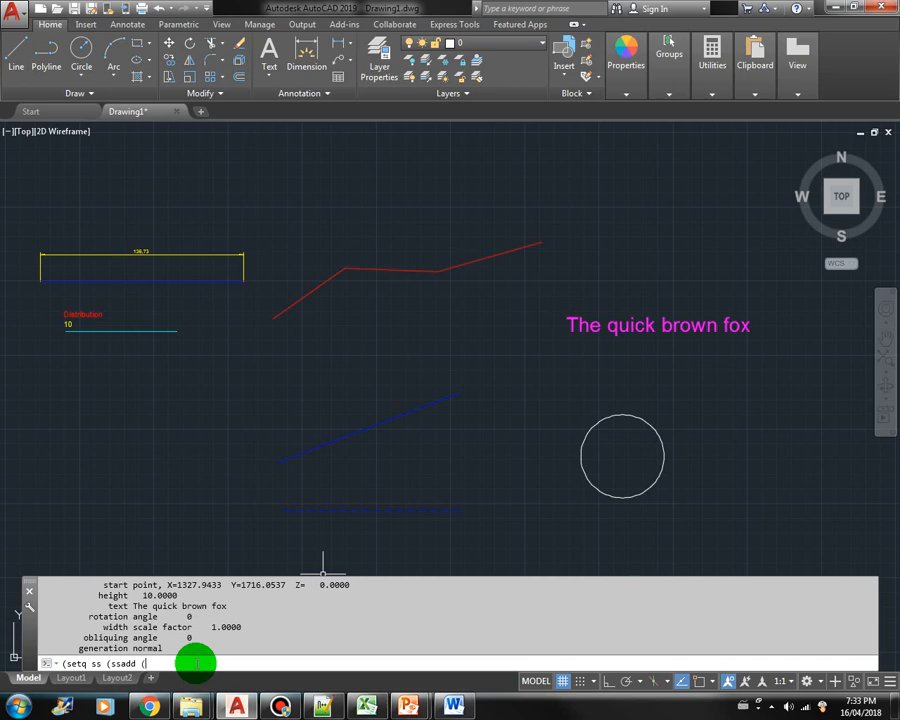
type("car (entsel")
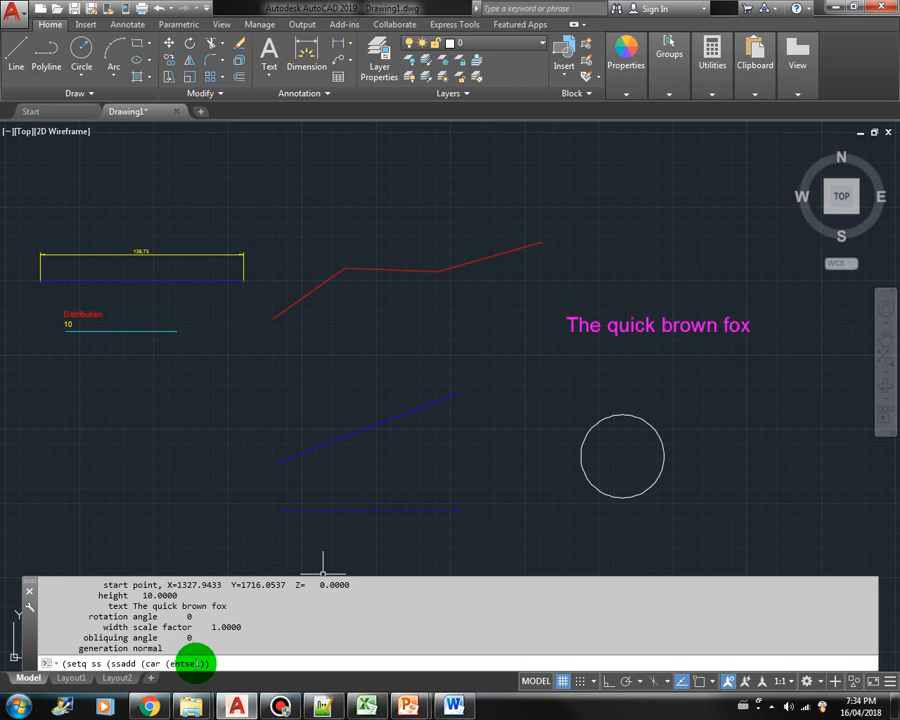
type("ss)")
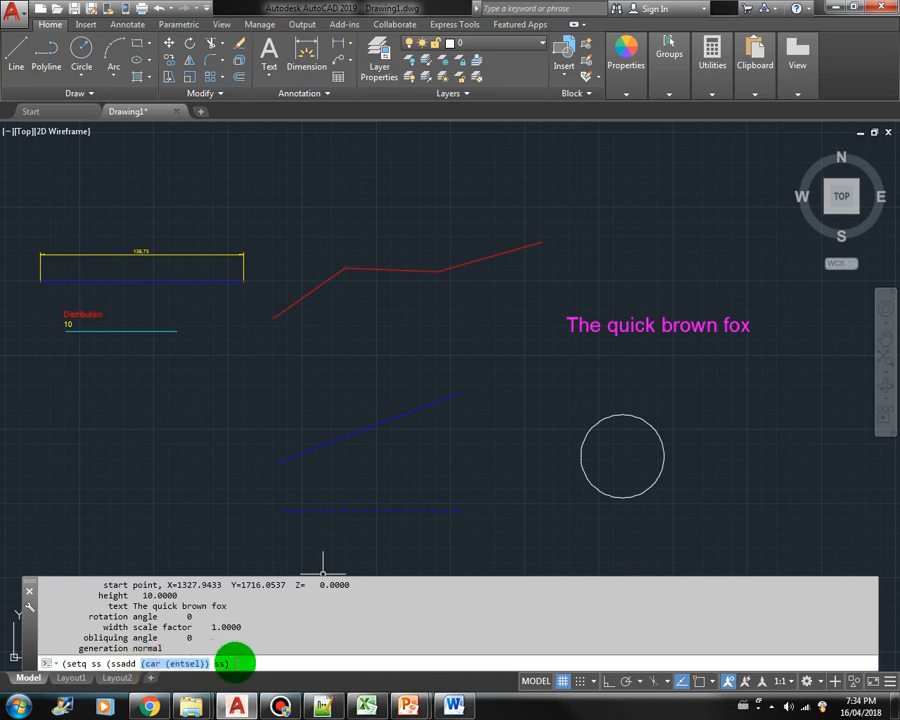
key("enter")
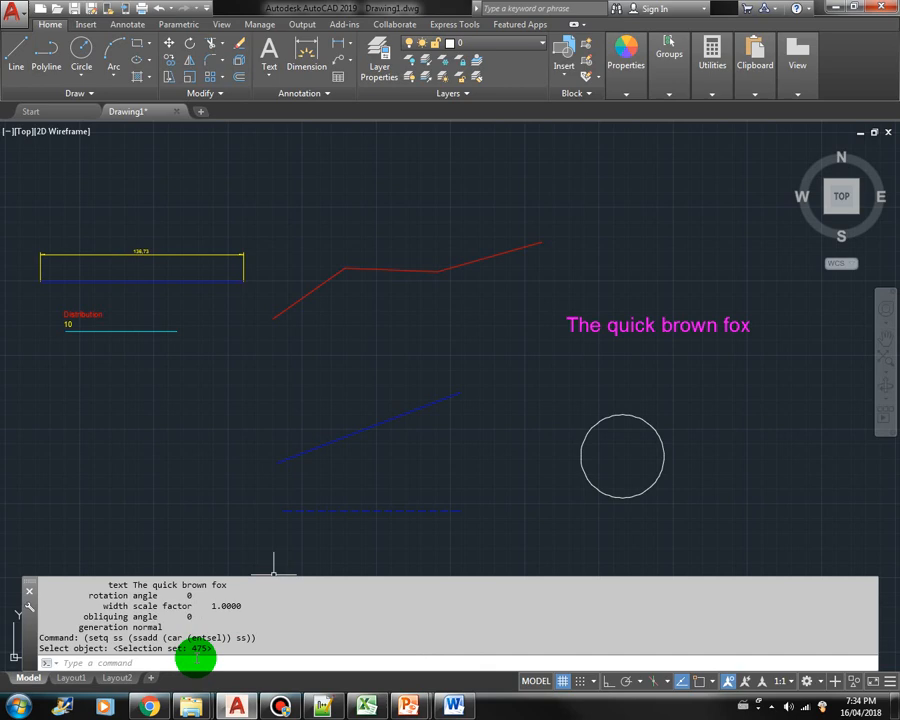
- LIST !ss to show 4 objects found, then cancel the listing
type("LIST")
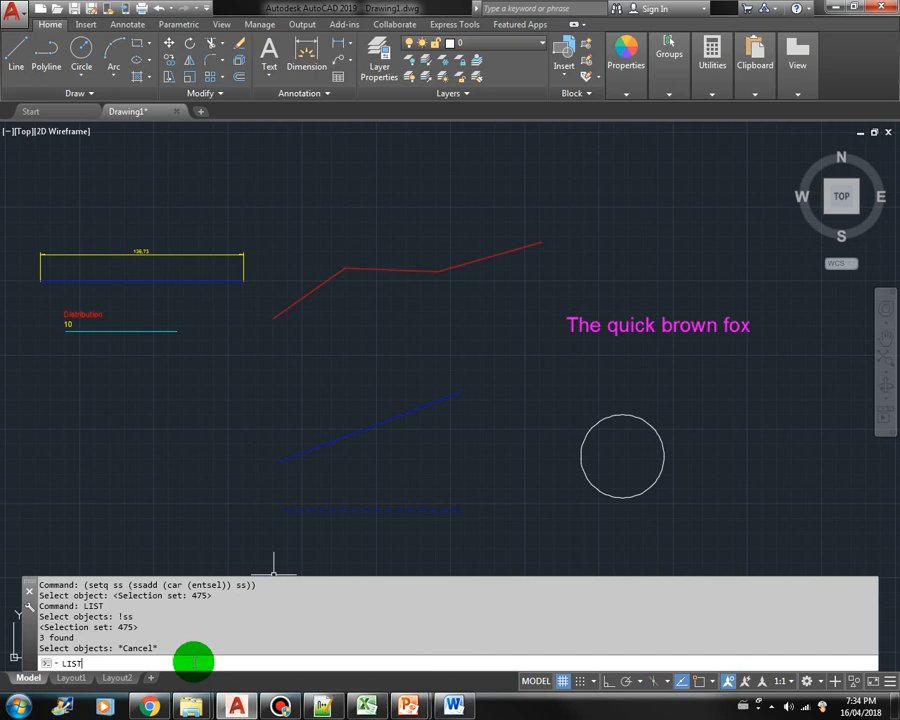
key("enter")
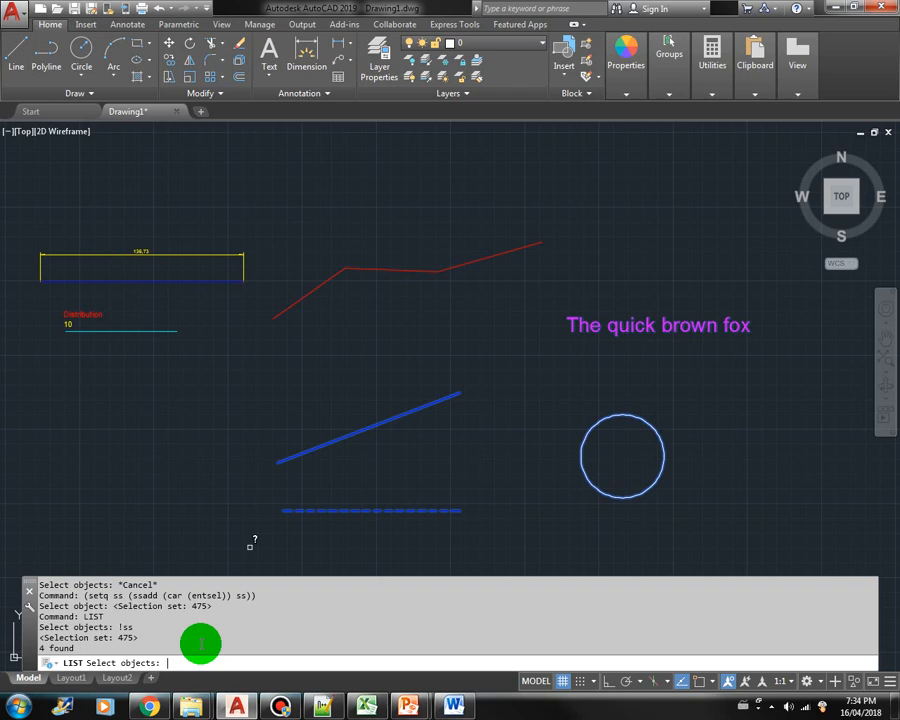
key("Escape")
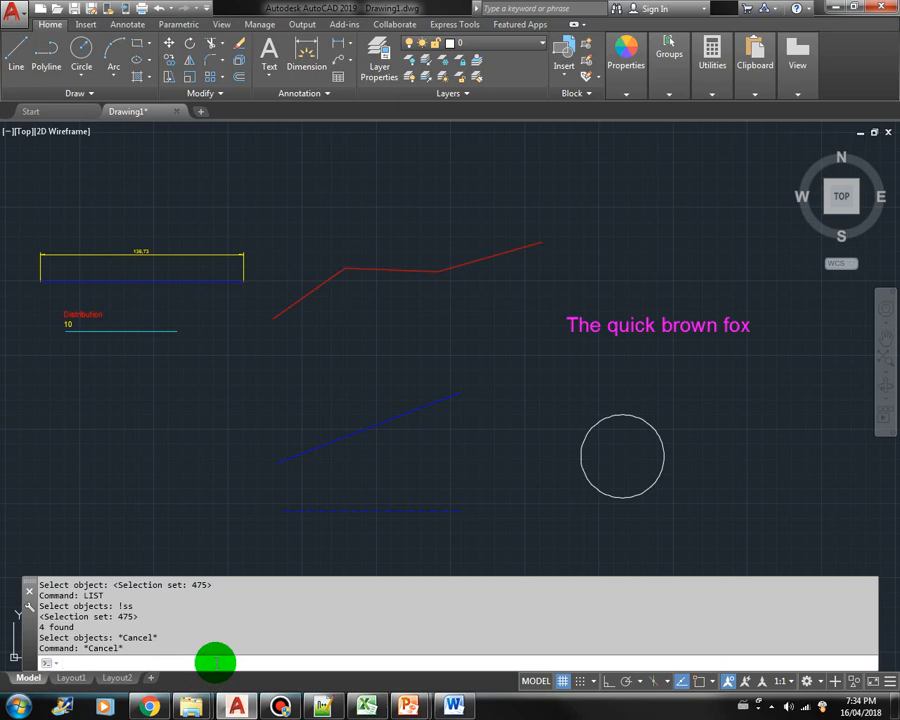
- Build ss2 from two picked objects with (setq ss2 (ssget)) and LIST !ss2 to report 2 found
type("(setq ss2")
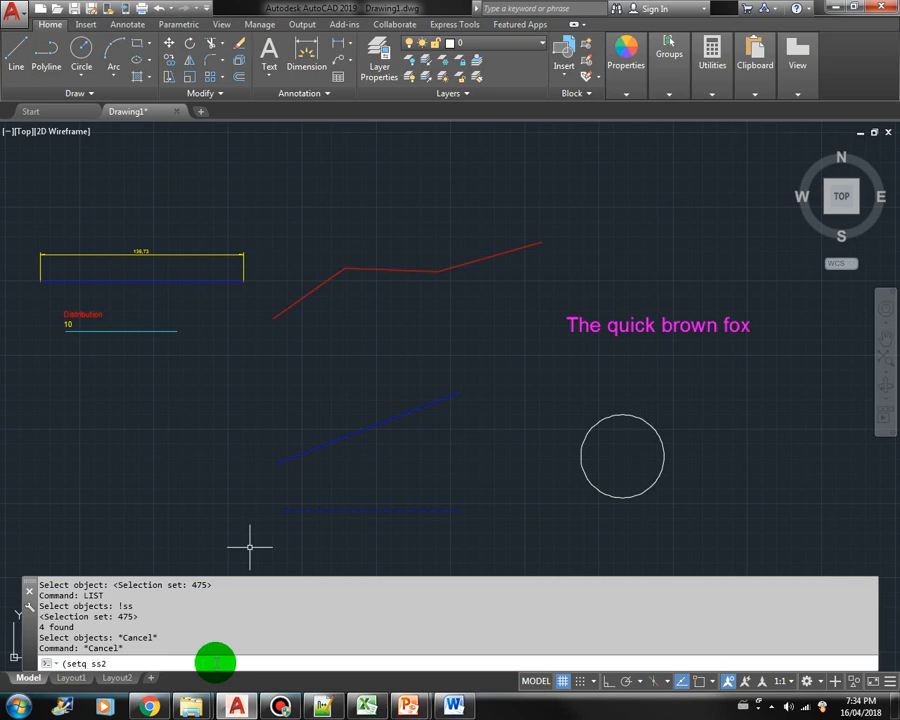
type("(s")
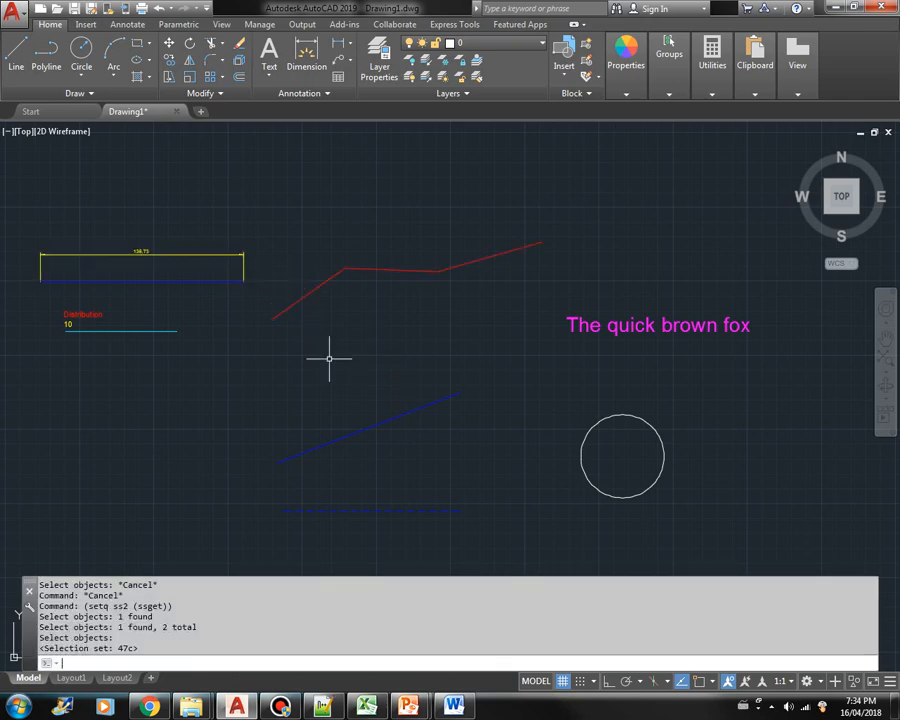
type("ss")
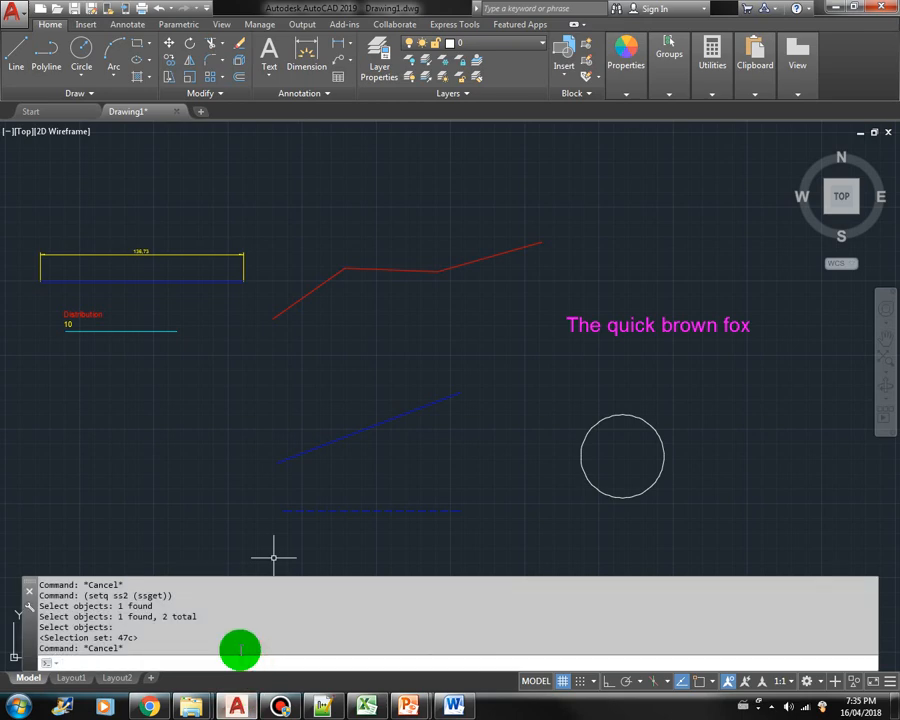
type("!ss2")
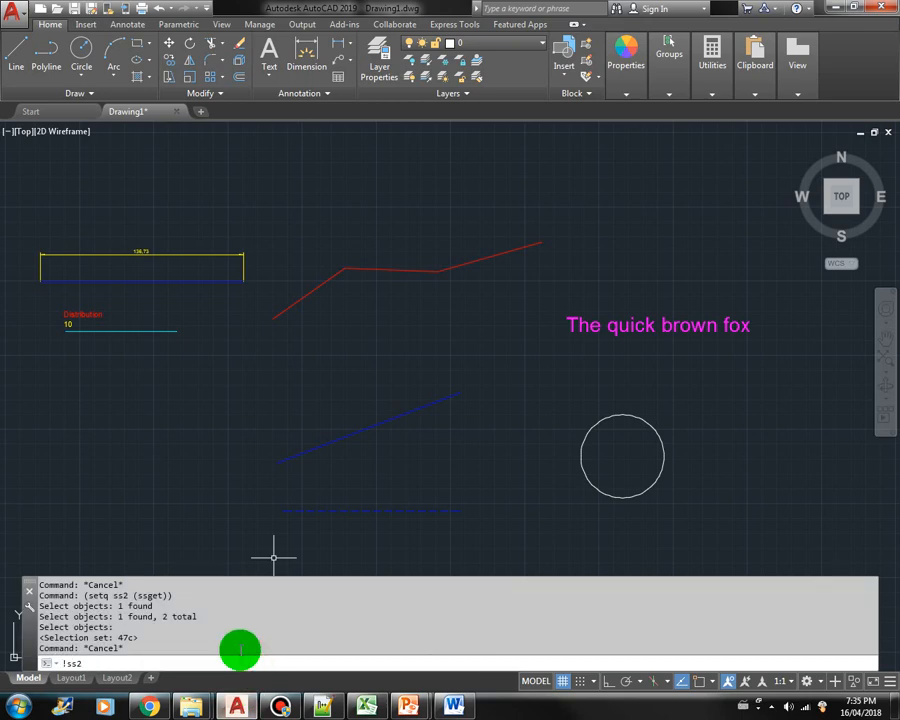
type("LIST")
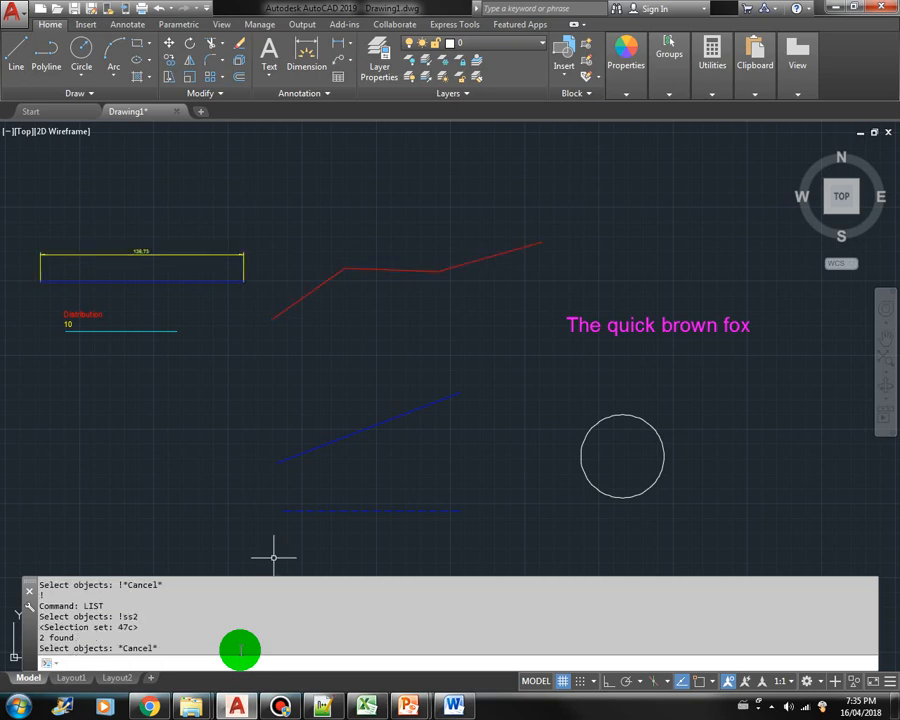
type("s")
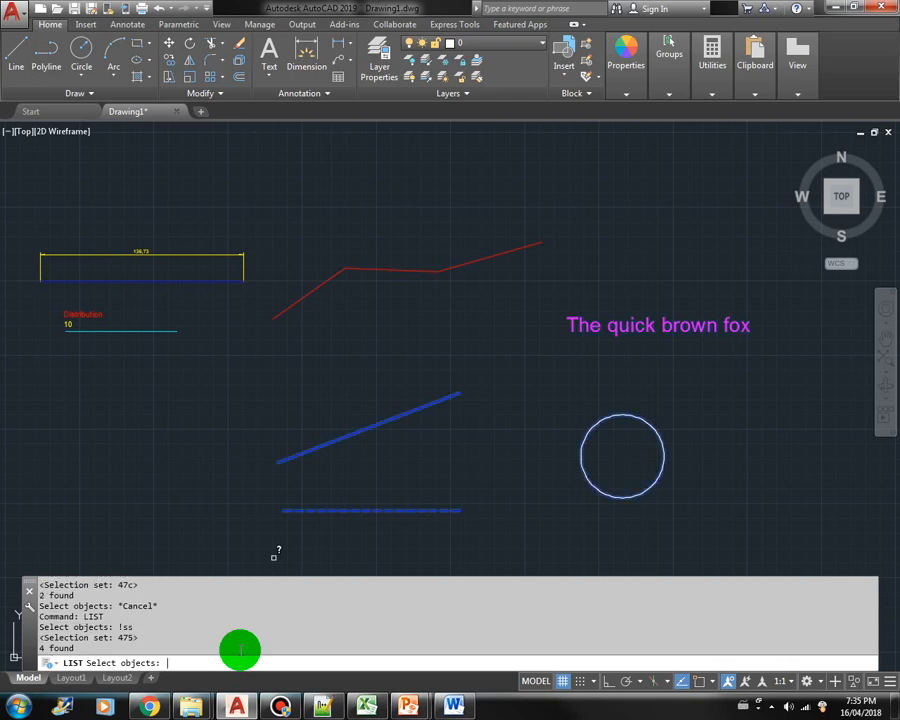
mouse_move(352, 432)
type("(setq ss")
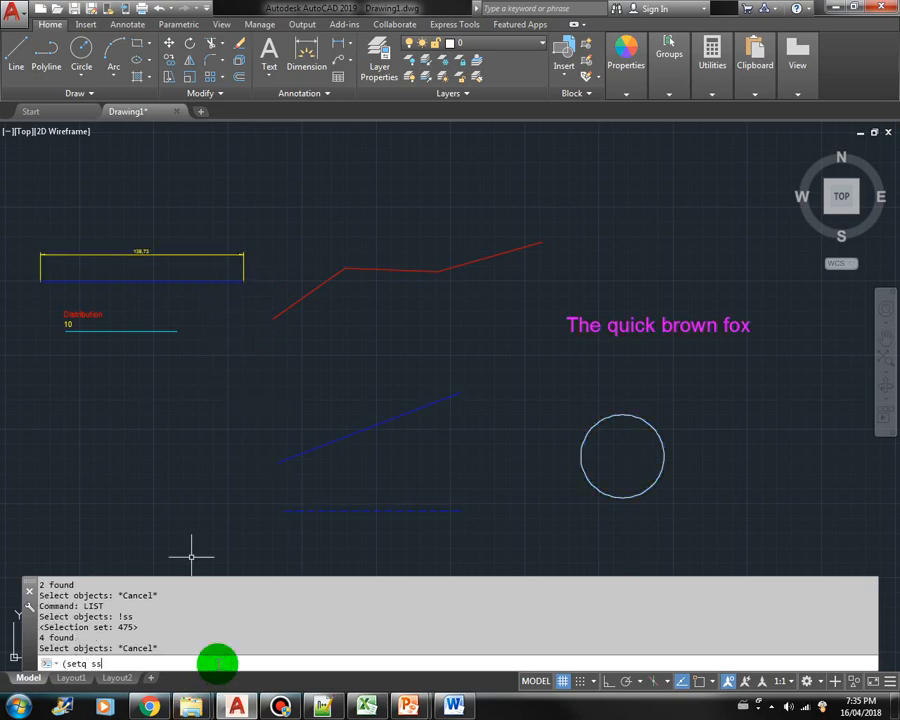
- Add ss2's second member with (setq ss (ssadd (ssname ss2 1) ss)) so LIST on ss reports 5 found
type("(ssadd (")
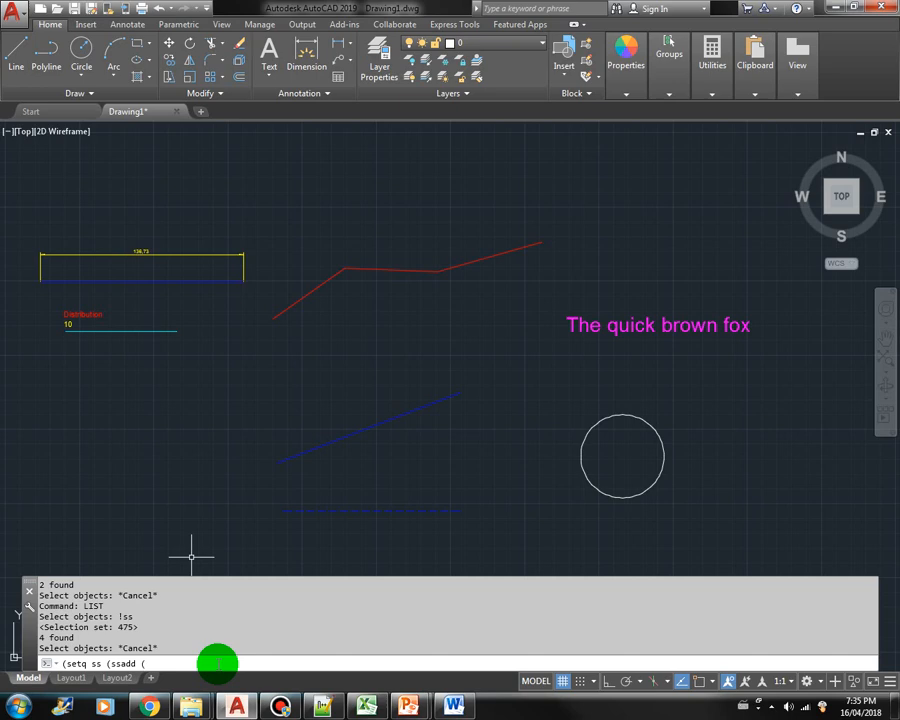
type("ssname")
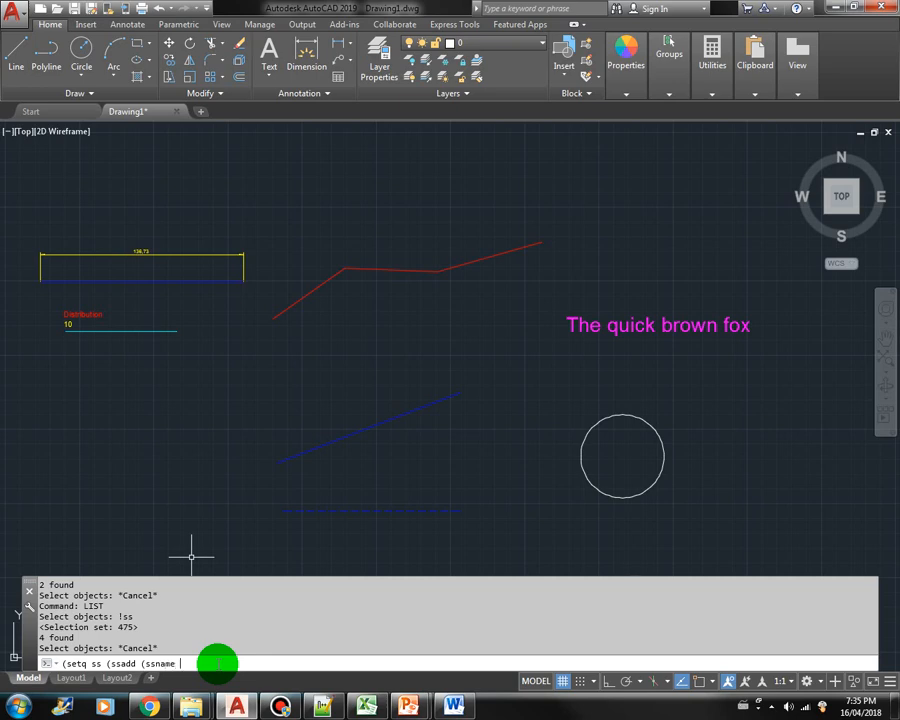
type("s")
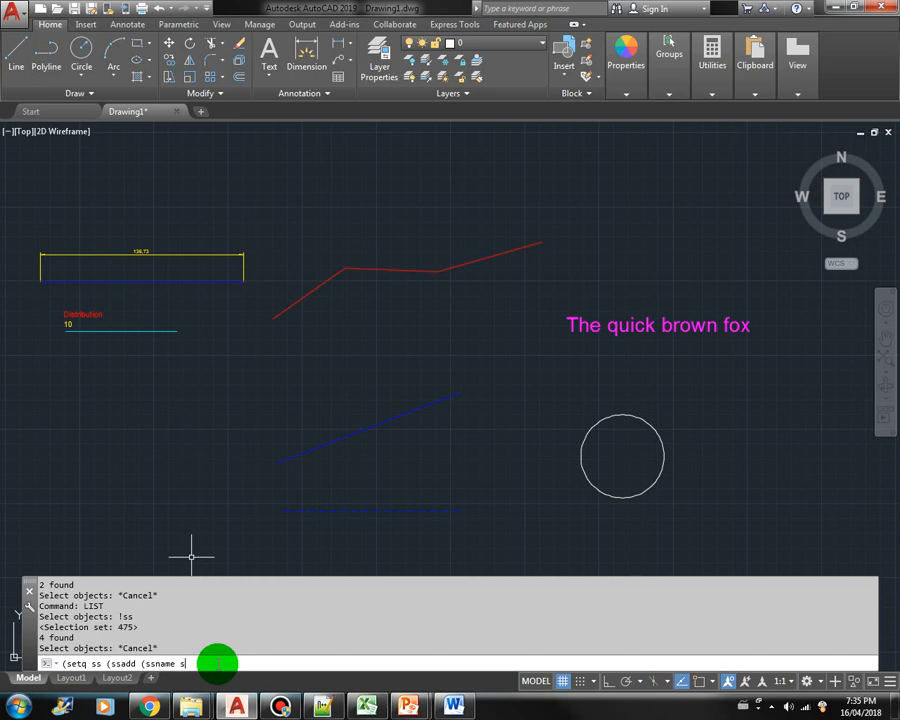
type("s2")
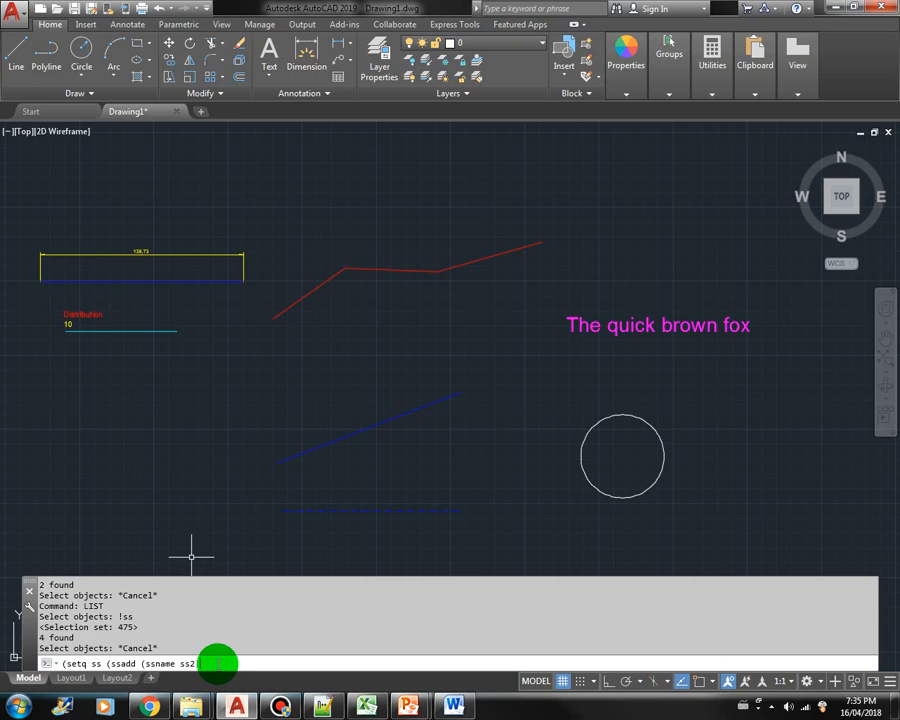
type("(1)")
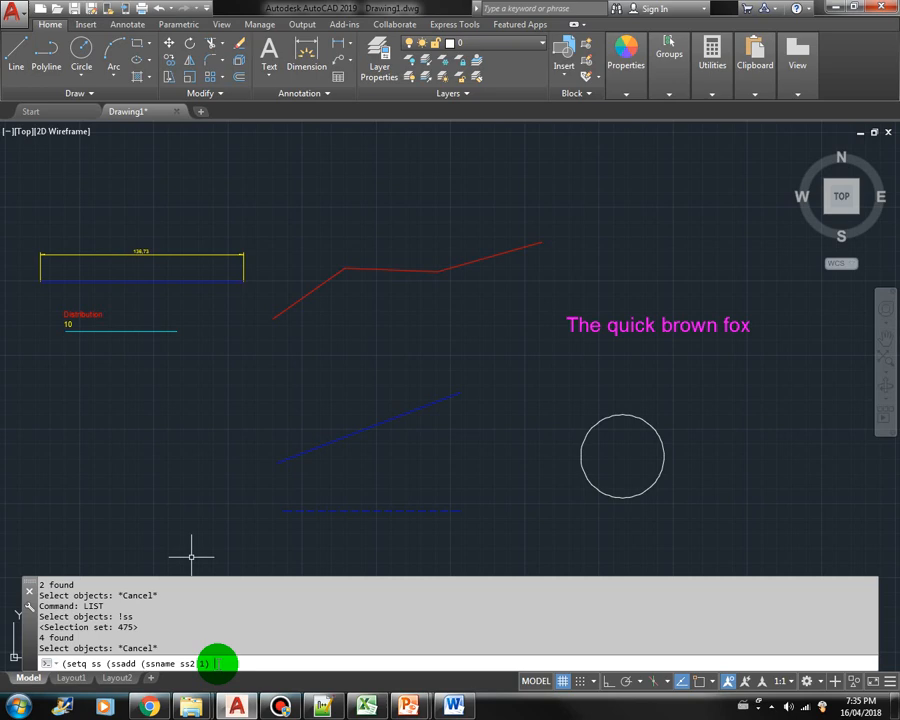
type("ss))")
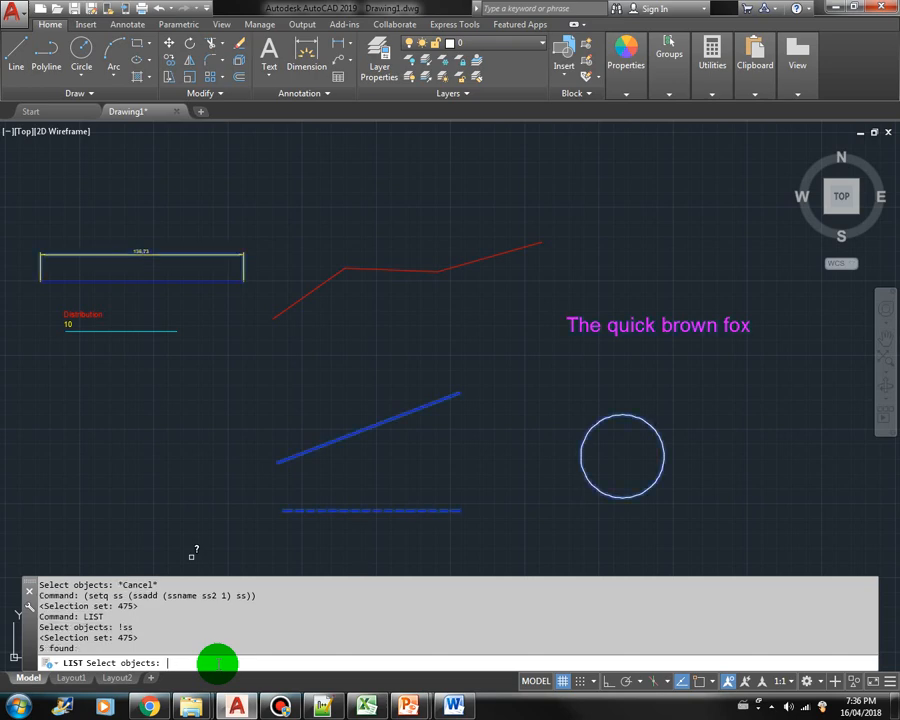
mouse_move(660, 316)
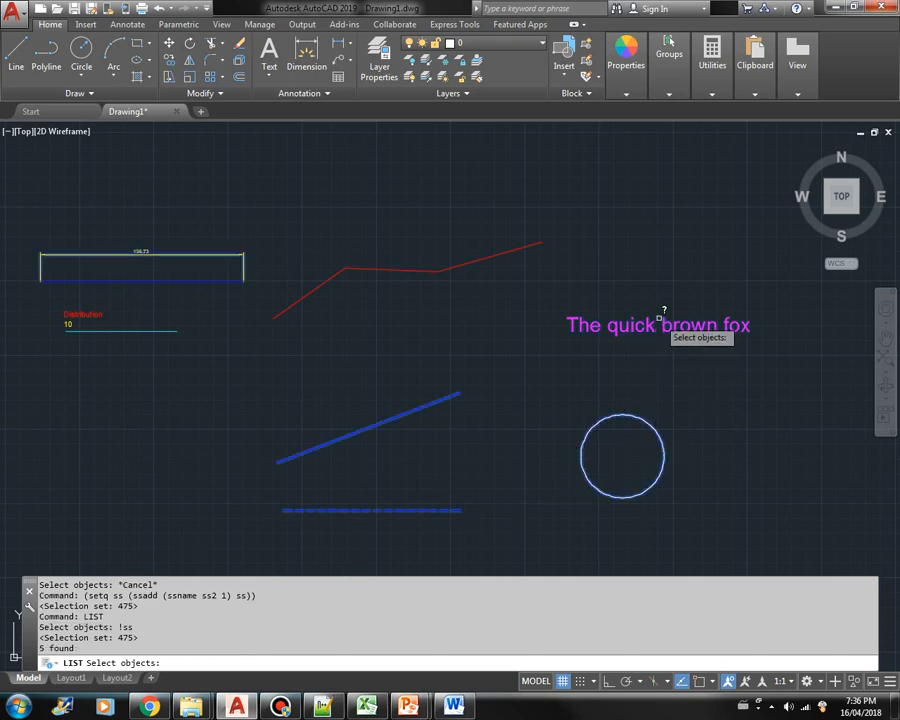